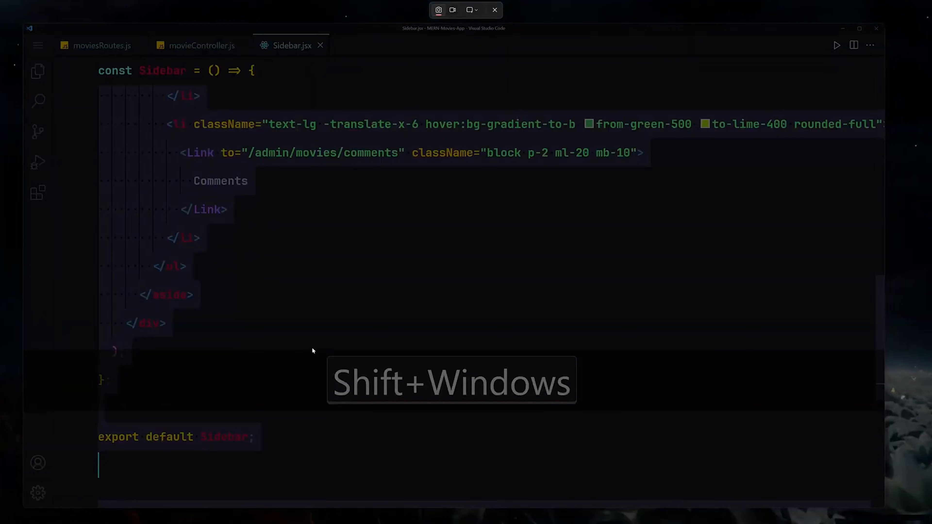
Dismiss the Sidebar.jsx editor to reveal the standalone chat panel with Agent and Composer 1.
click(201, 45)
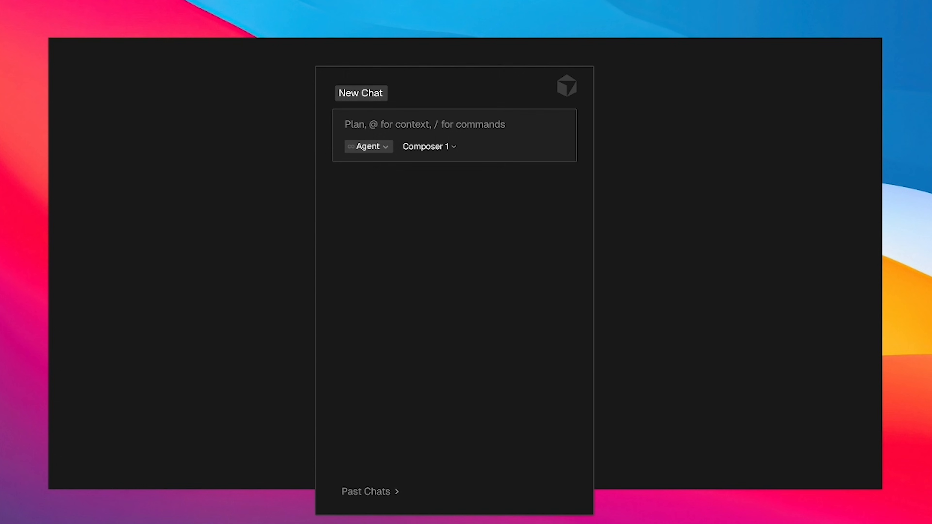
Ask the chat why the useCallback error appears and what a React portal is.
text(Why am i getting this useCallback error? and wtf is react portal?)
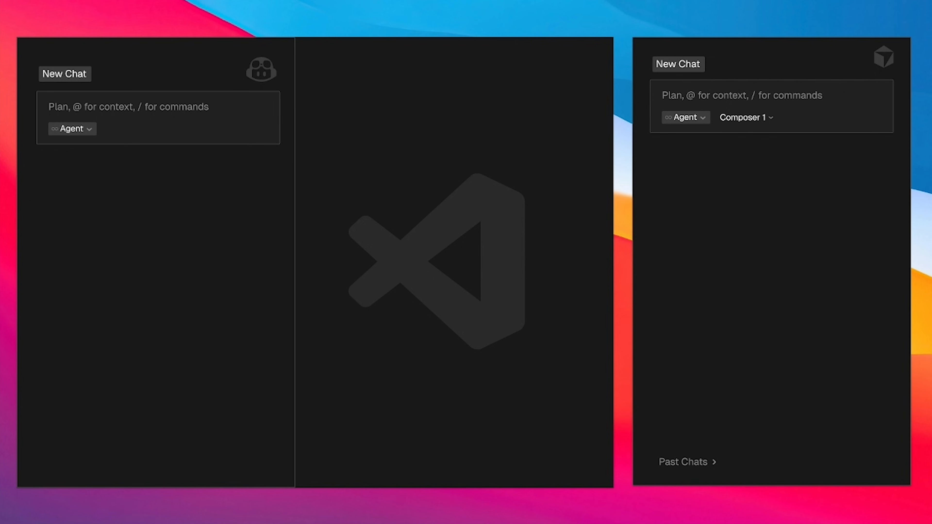
Repeat the useCallback and React portal question with MERN-MOVIES-APP backend folders as context.
text(Why am i getting this useCallback error? and wtf is react portal?)
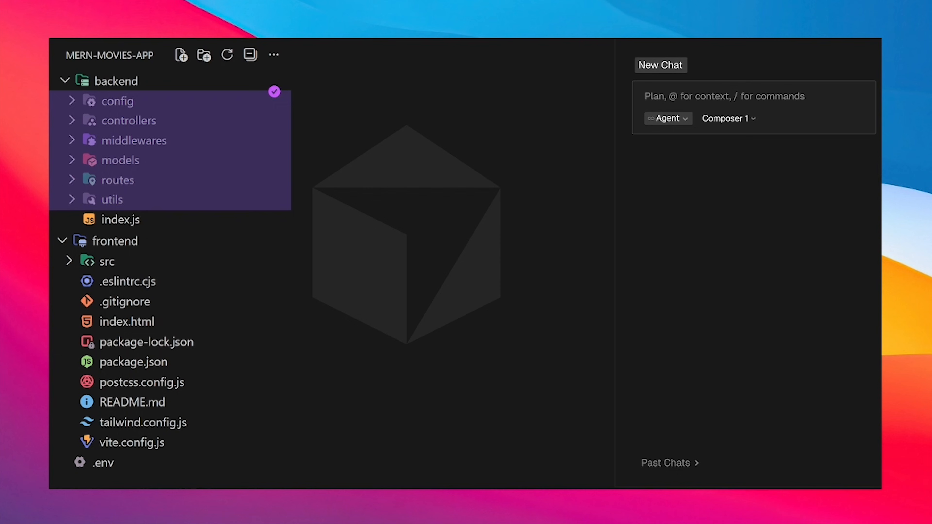
In index.js, add the line import React from "react" above the App component.
double_click(120, 220)
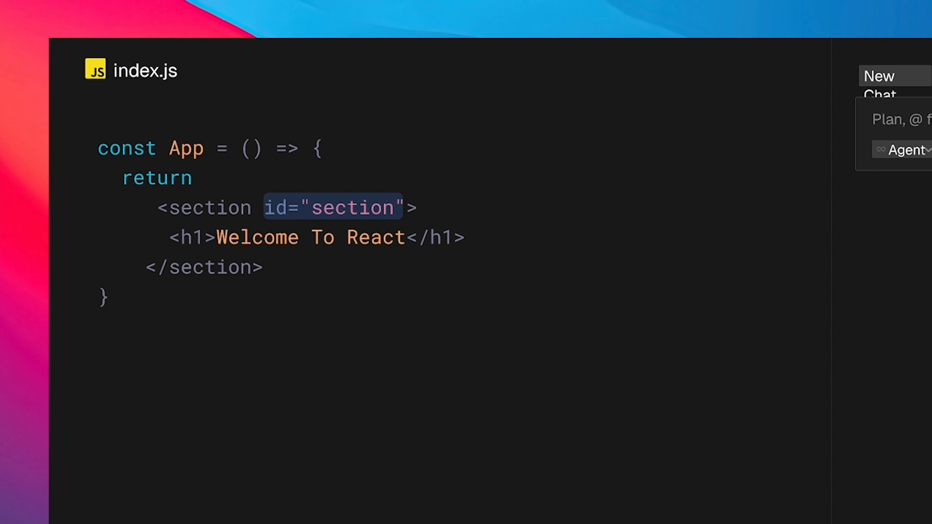
text(import React from "react")
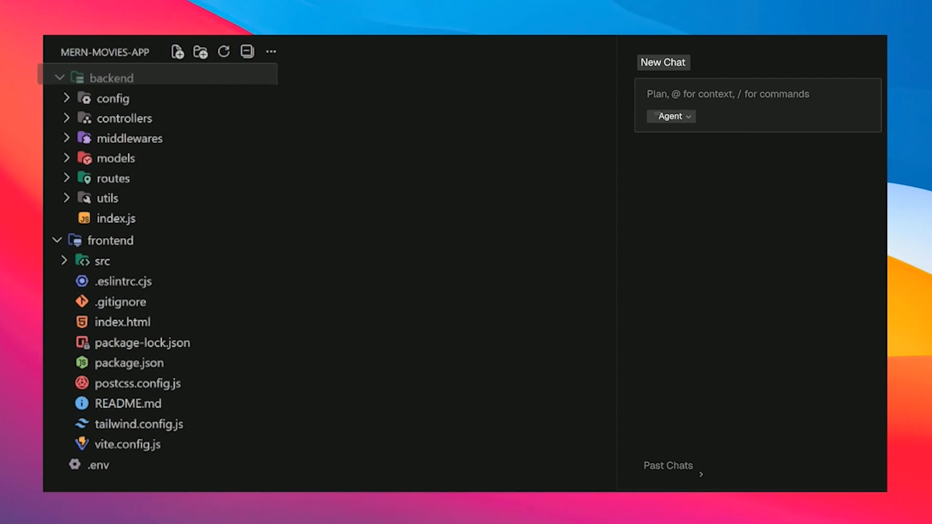
Return to the MERN-MOVIES-APP Explorer tree beside the empty agent chat.
click(116, 218)
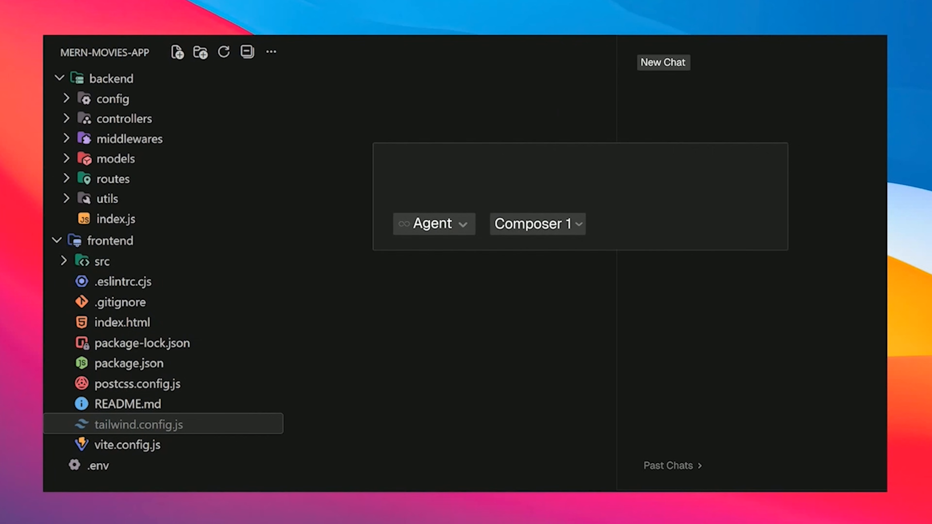
Ask the agent to convert this module to TypeScript and remove all the ts errors.
text(Convert this module to TypeScript, and remove all the ts errors.)
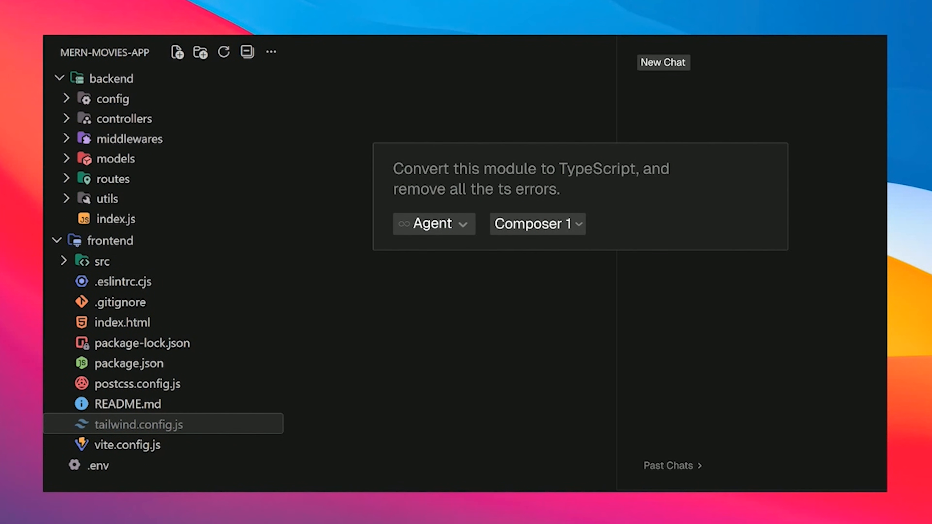
click(662, 61)
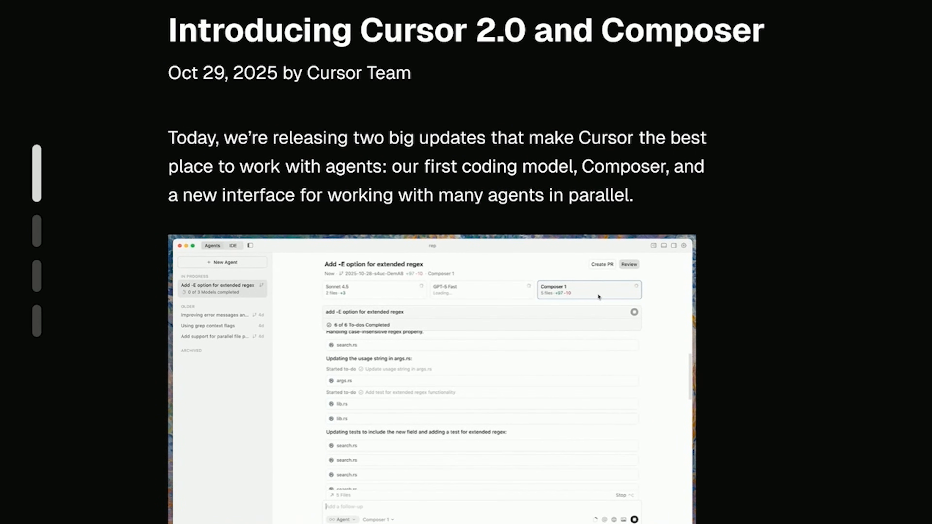
Bring up the 'Introducing Cursor 2.0 and Composer' announcement post.
double_click(493, 195)
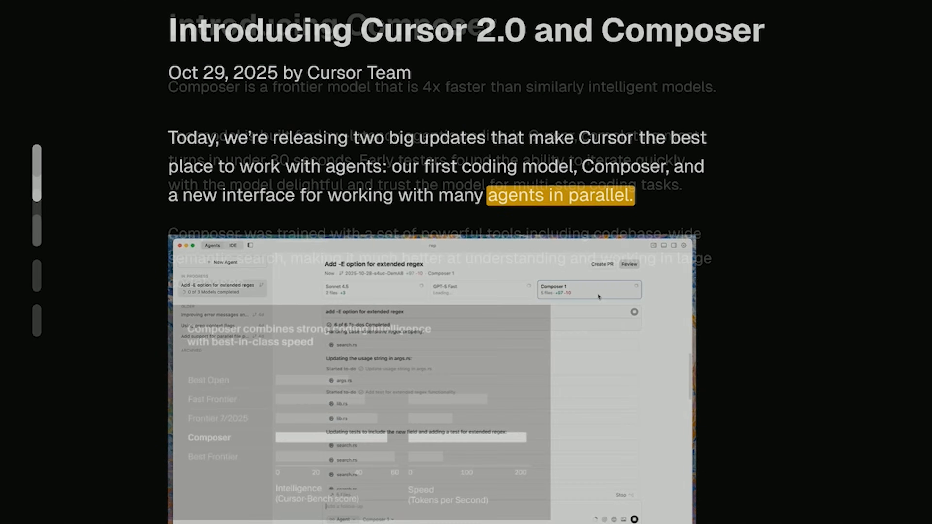
Scroll the announcement to the section introducing Composer as a faster frontier coding model.
scroll(down, 3)
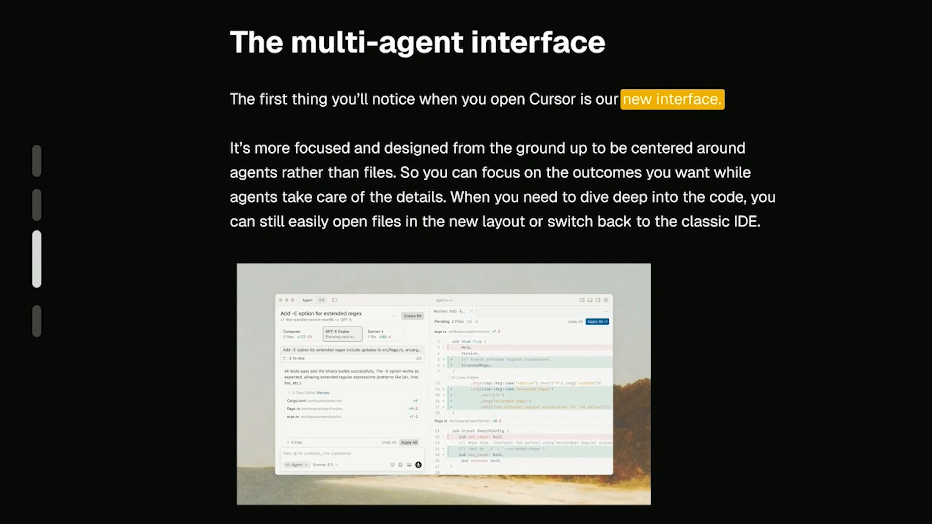
Scroll past the multi-agent interface section down to the Browser feature section.
scroll(down, 3)
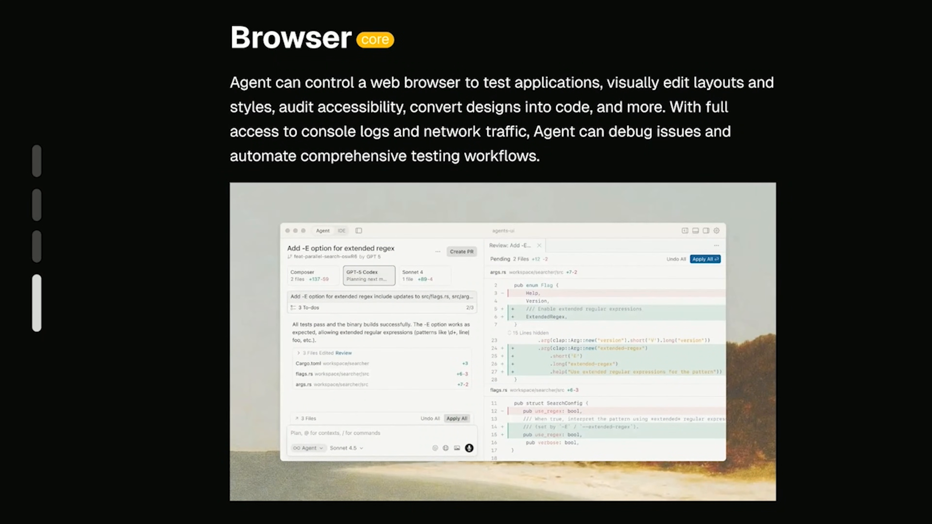